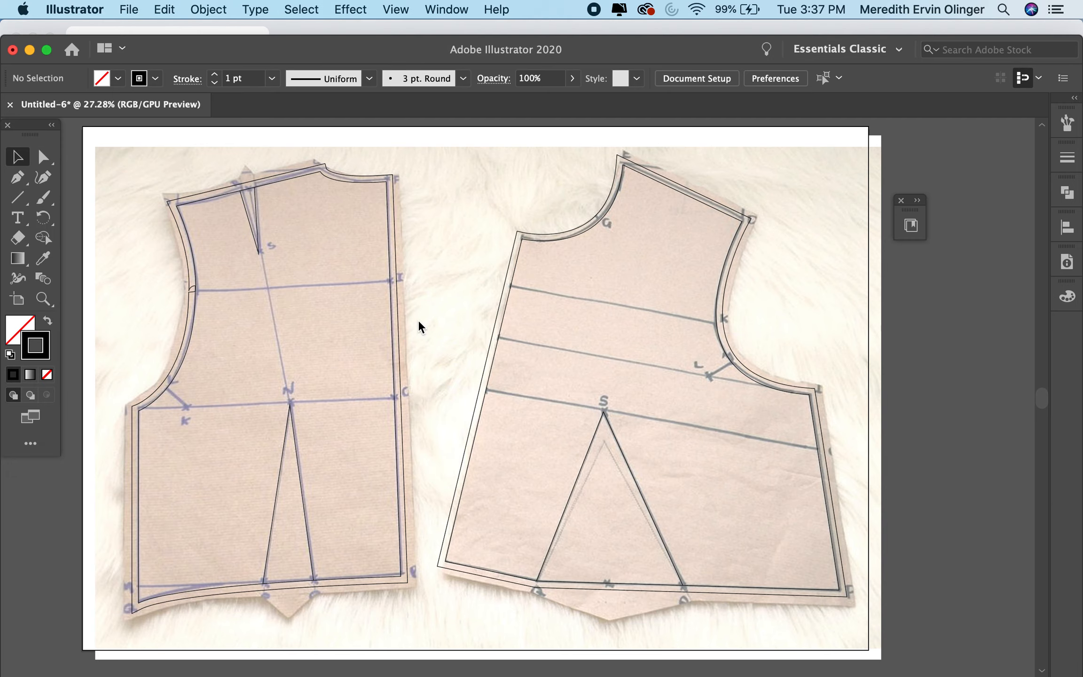
mouse_move(377, 330)
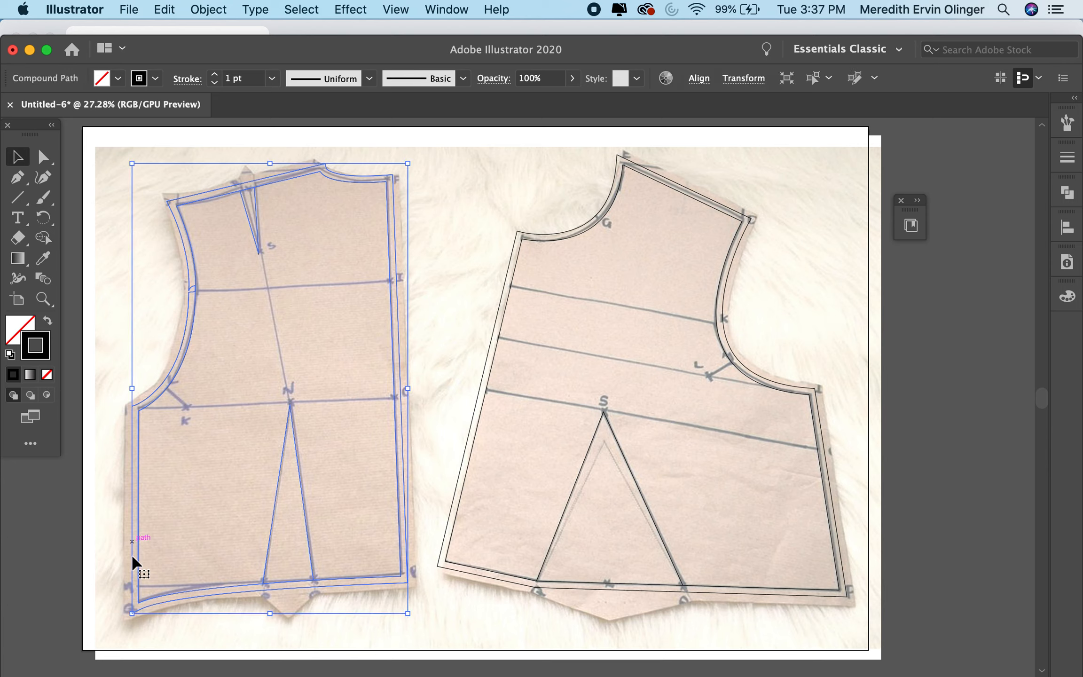
mouse_move(378, 463)
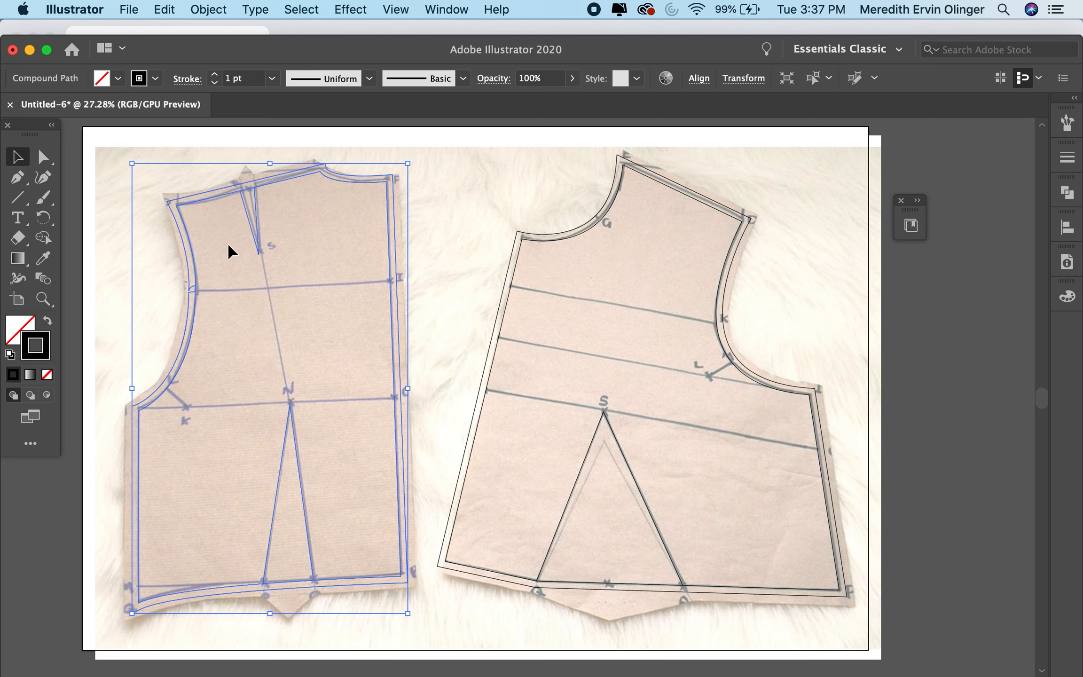
Step: Select both traced bodice compound paths and add them to My Library as Artwork 7
click(539, 245)
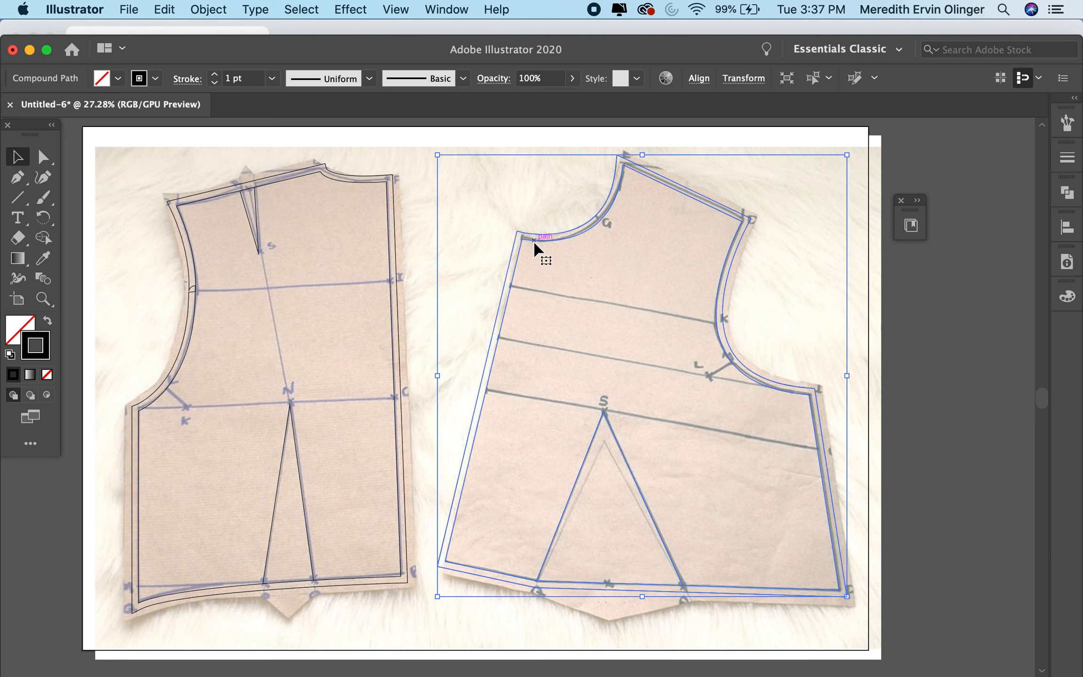
mouse_move(680, 299)
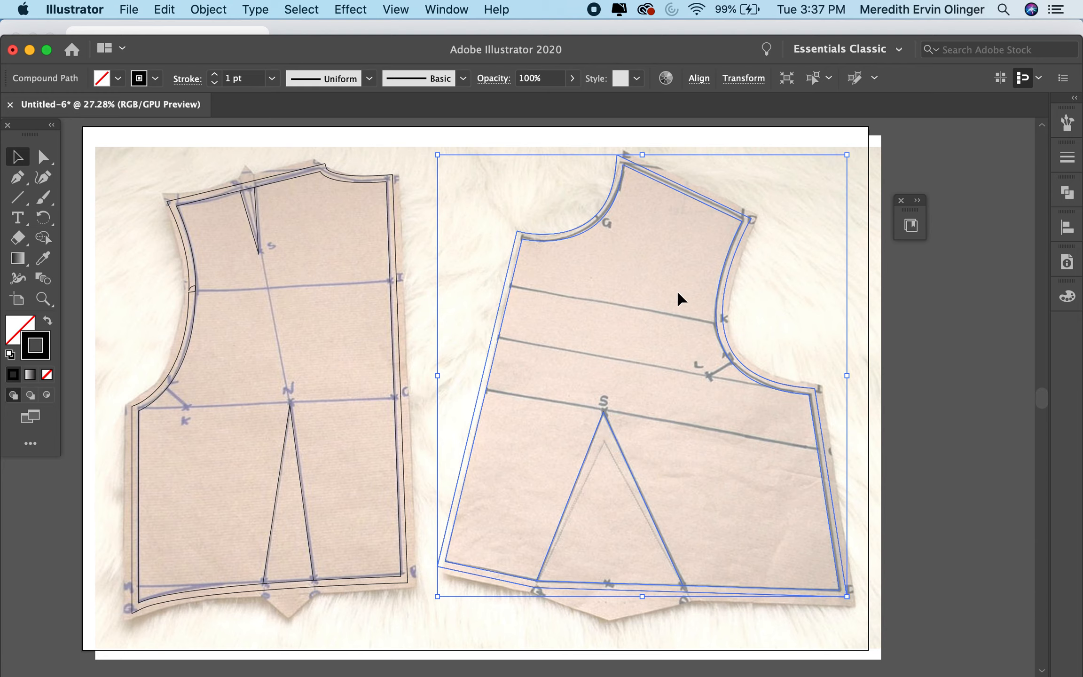
mouse_move(627, 474)
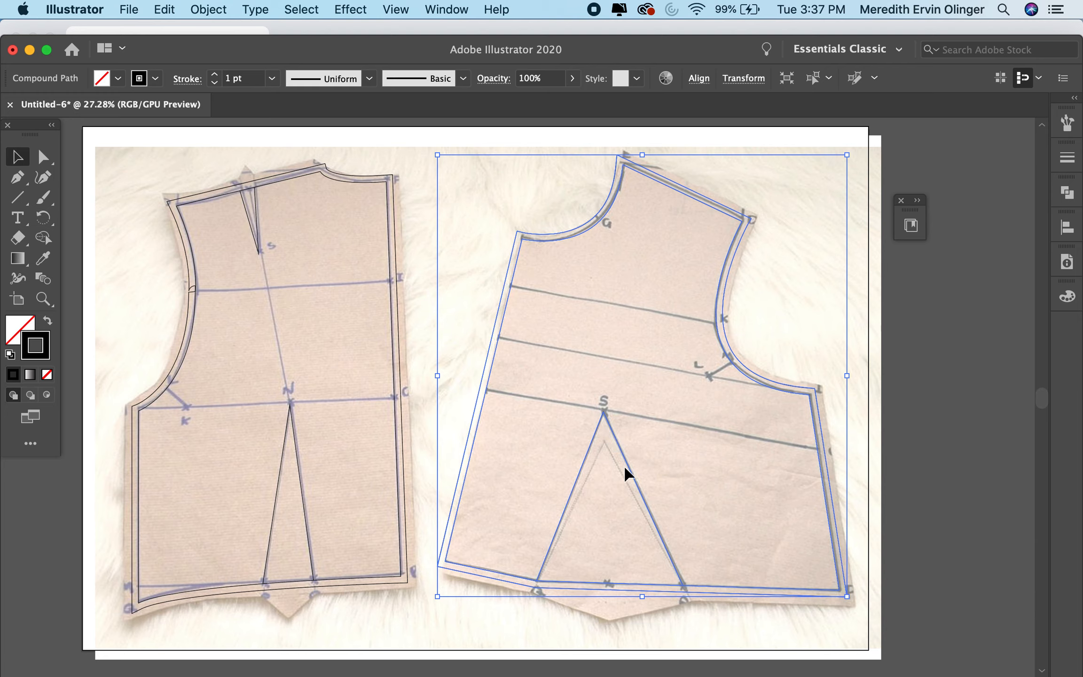
mouse_move(663, 452)
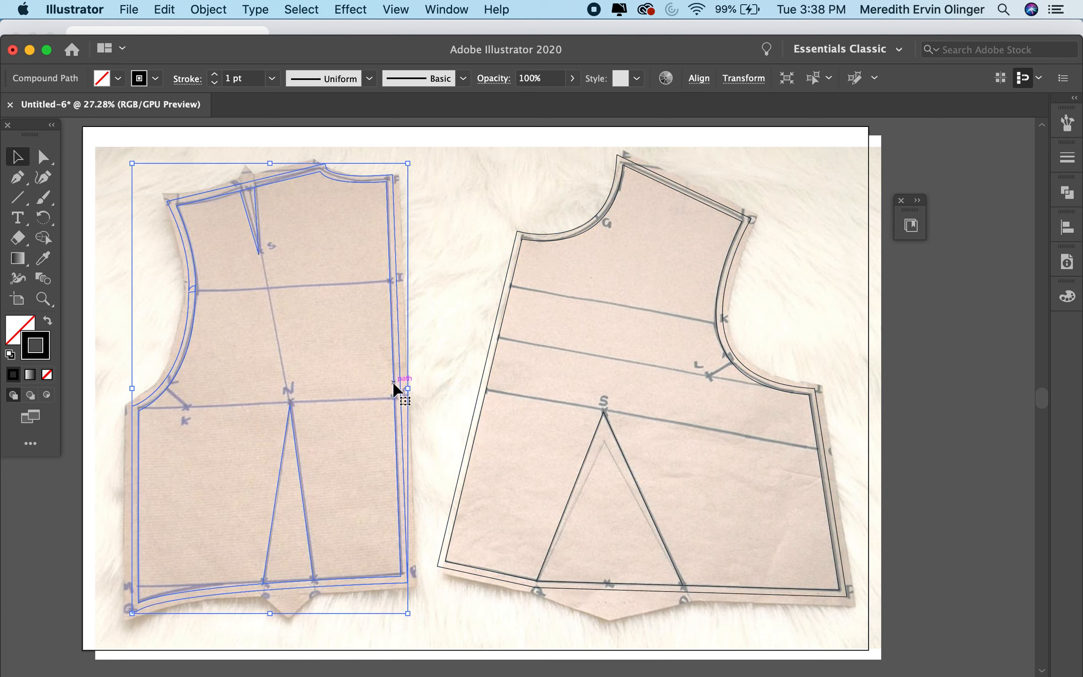
mouse_move(264, 455)
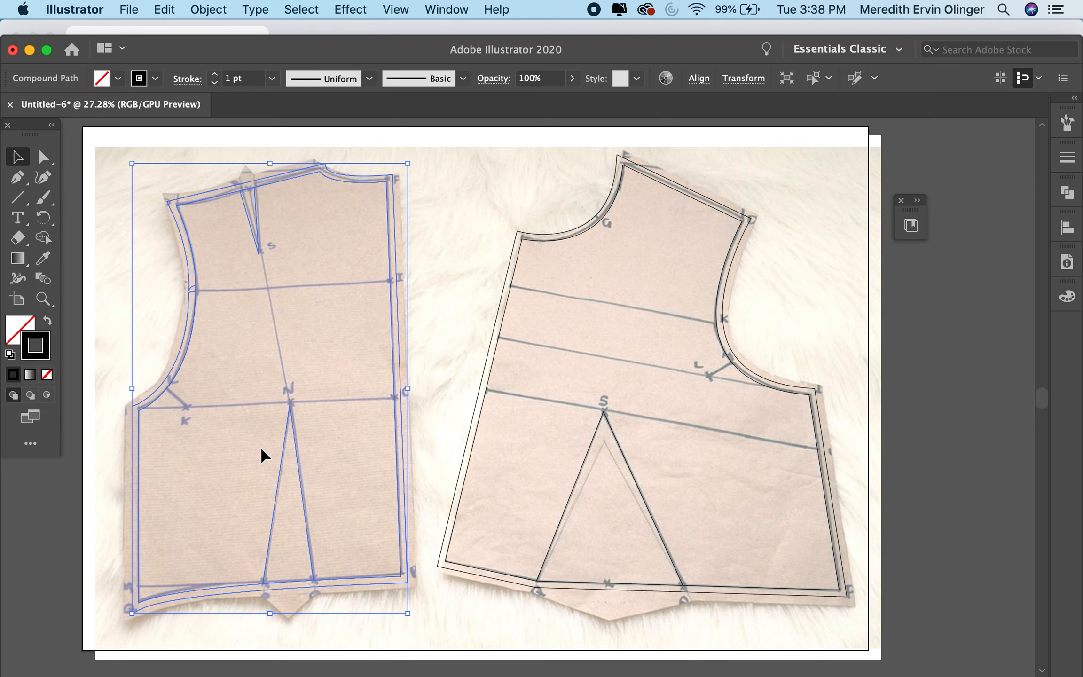
mouse_move(320, 441)
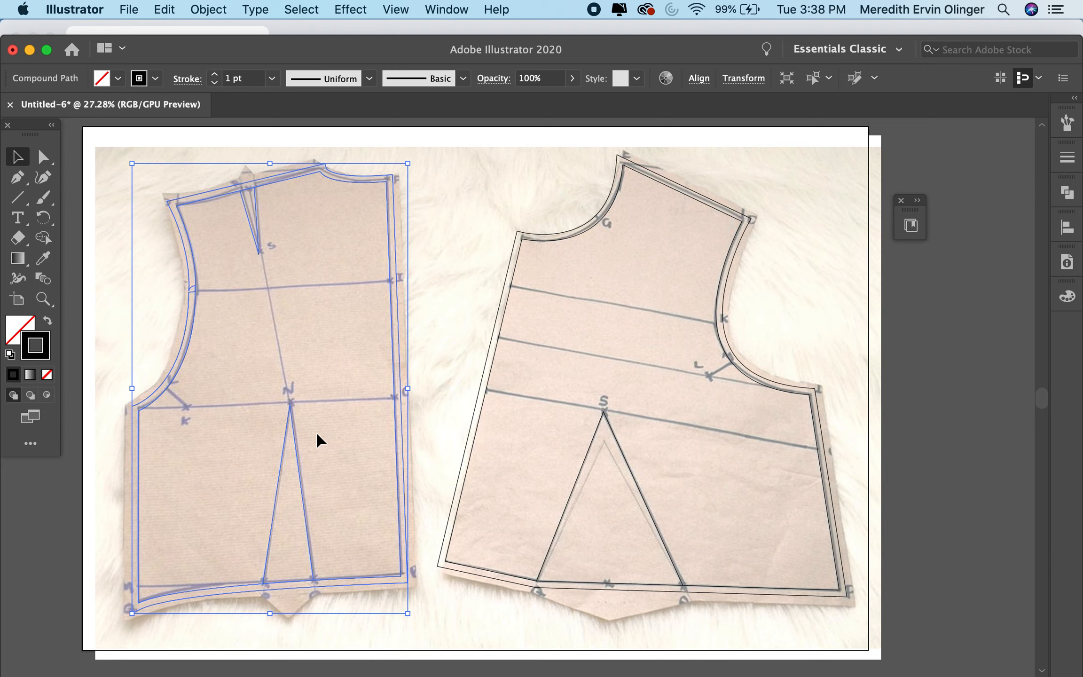
mouse_move(409, 333)
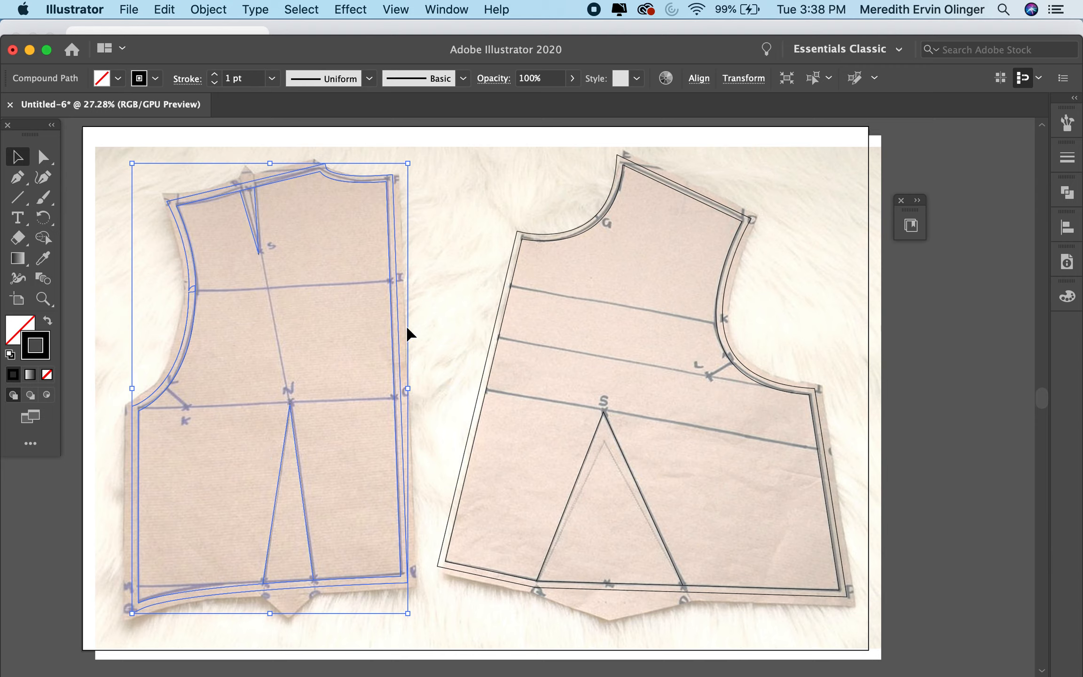
click(503, 325)
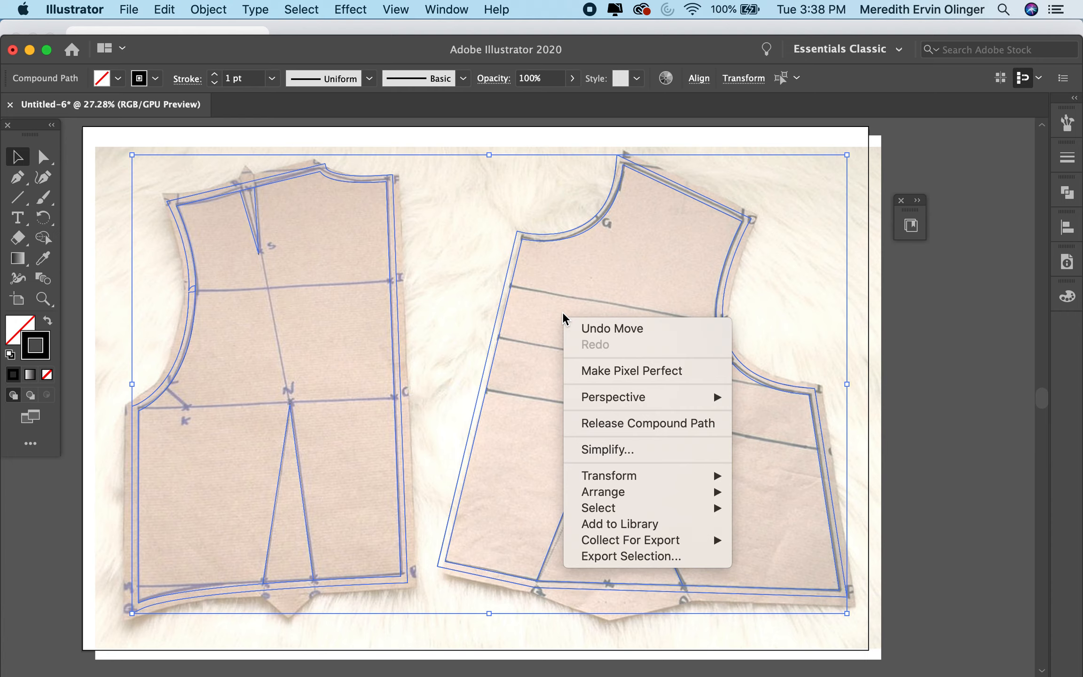
mouse_move(611, 524)
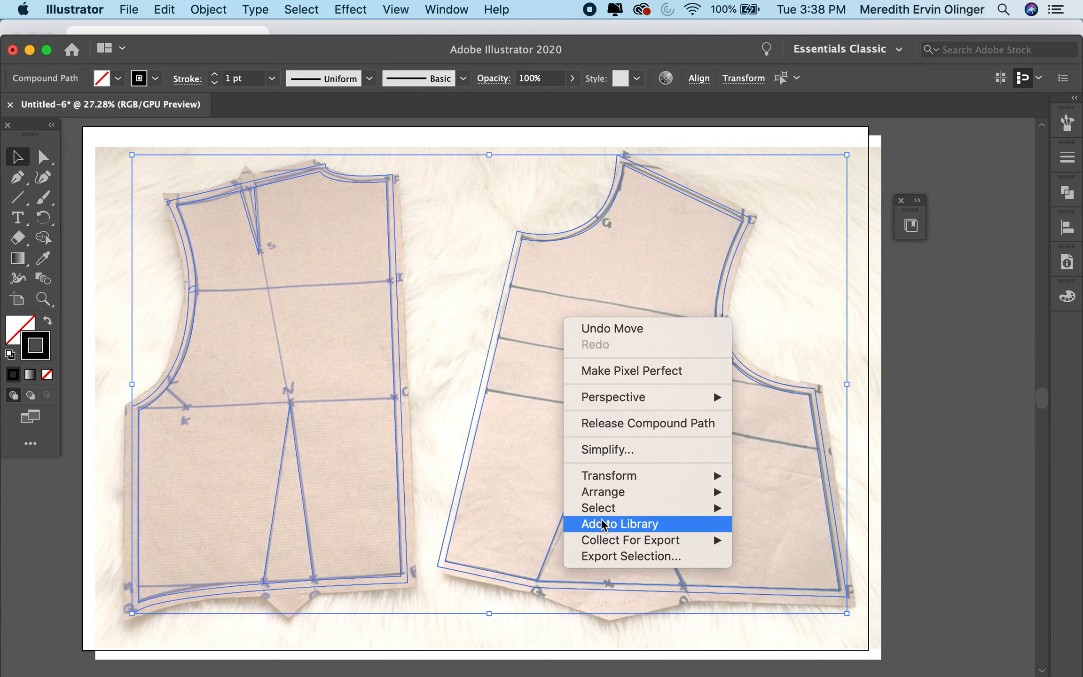
click(620, 524)
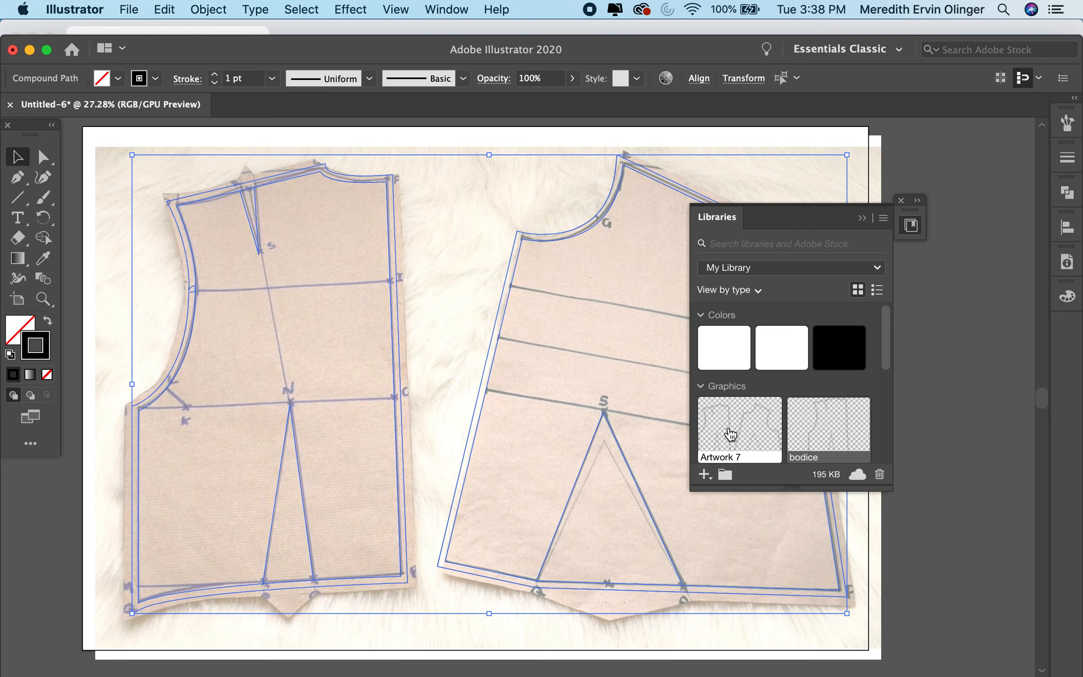
mouse_move(705, 414)
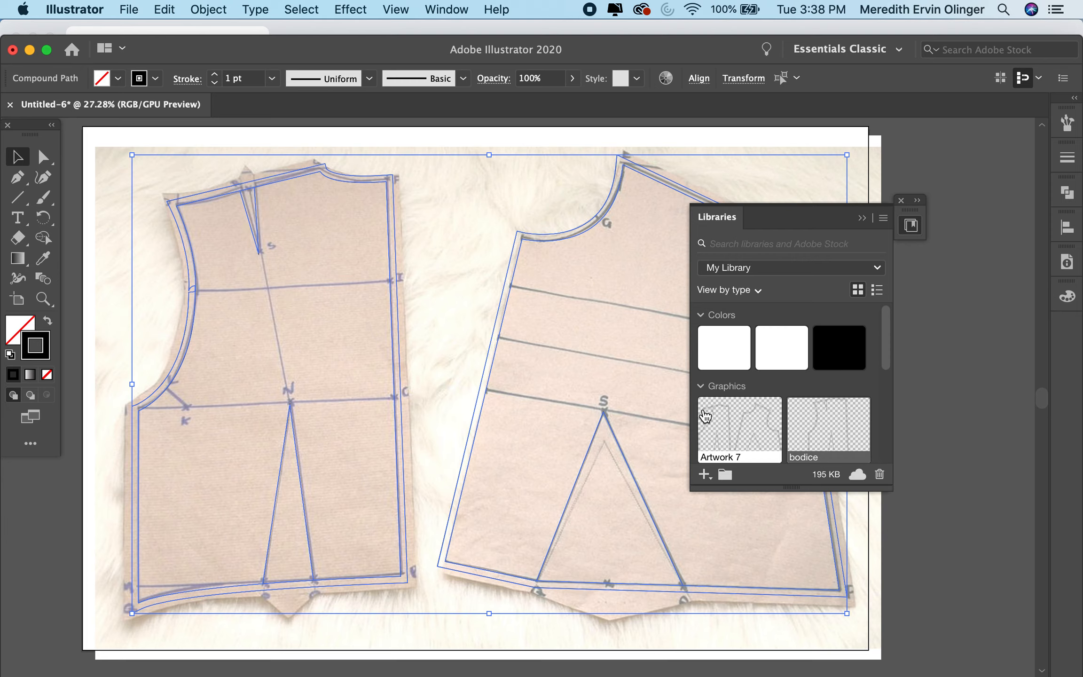
mouse_move(745, 462)
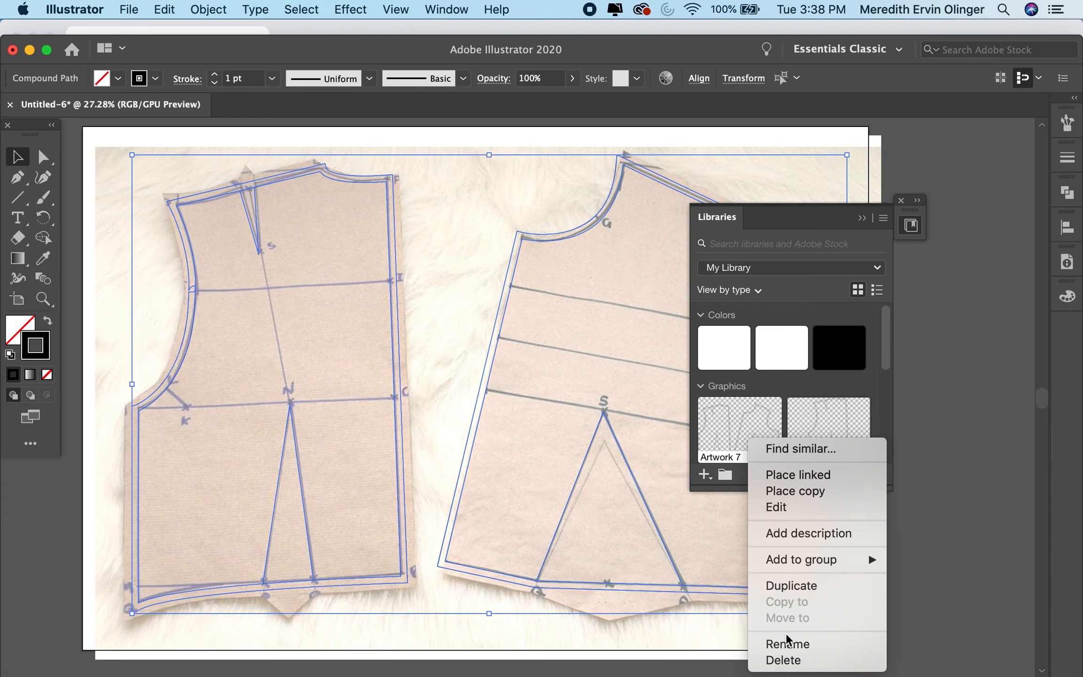
Step: Rename the Artwork 7 library graphic to 'Bodice 2'
click(786, 643)
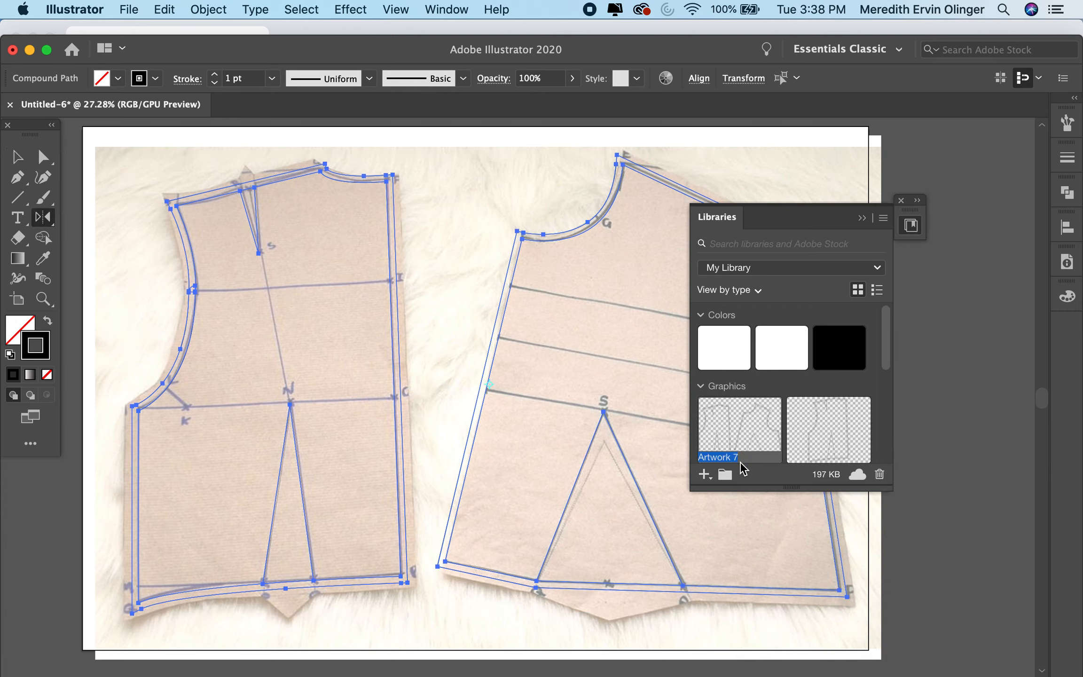
right_click(718, 457)
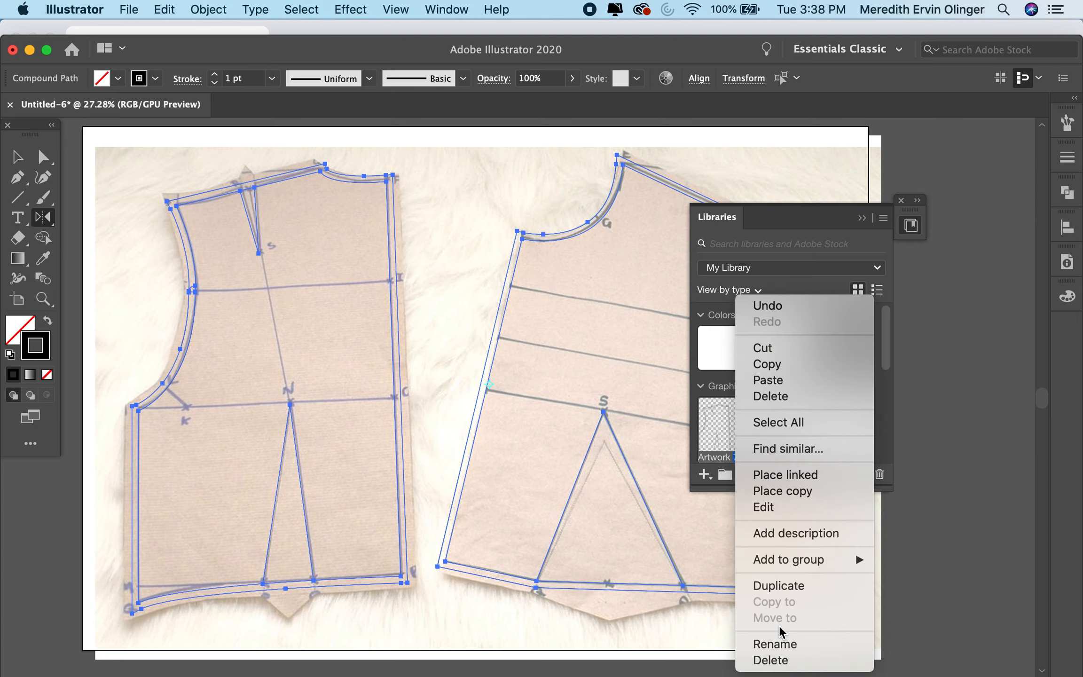
click(775, 644)
text(Bodice 2)
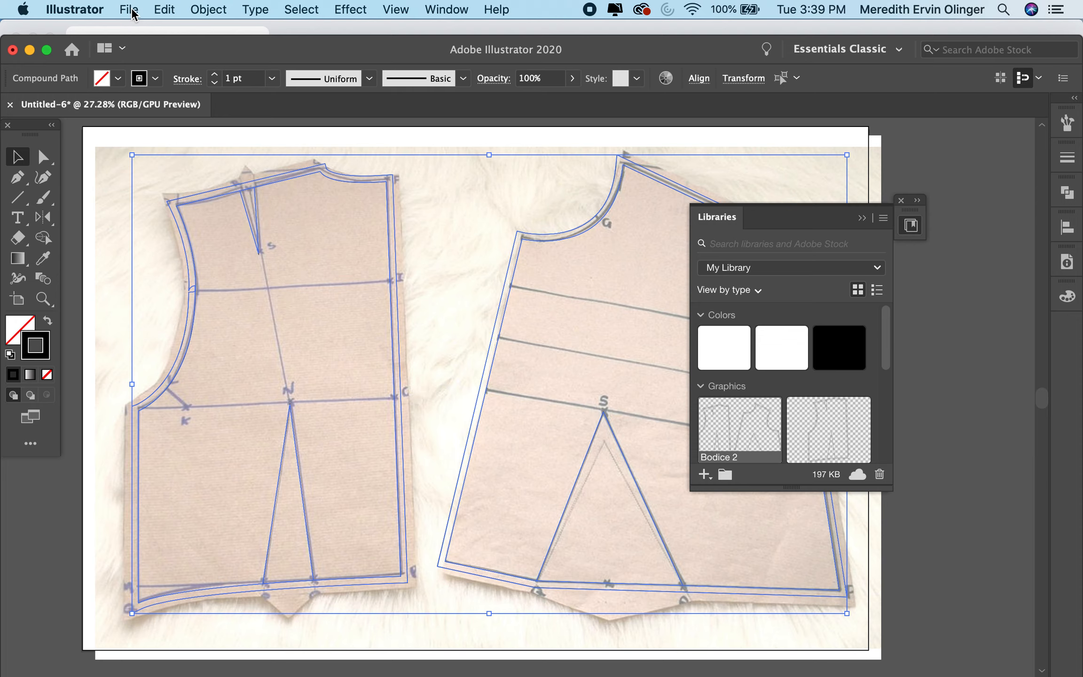
mouse_move(143, 38)
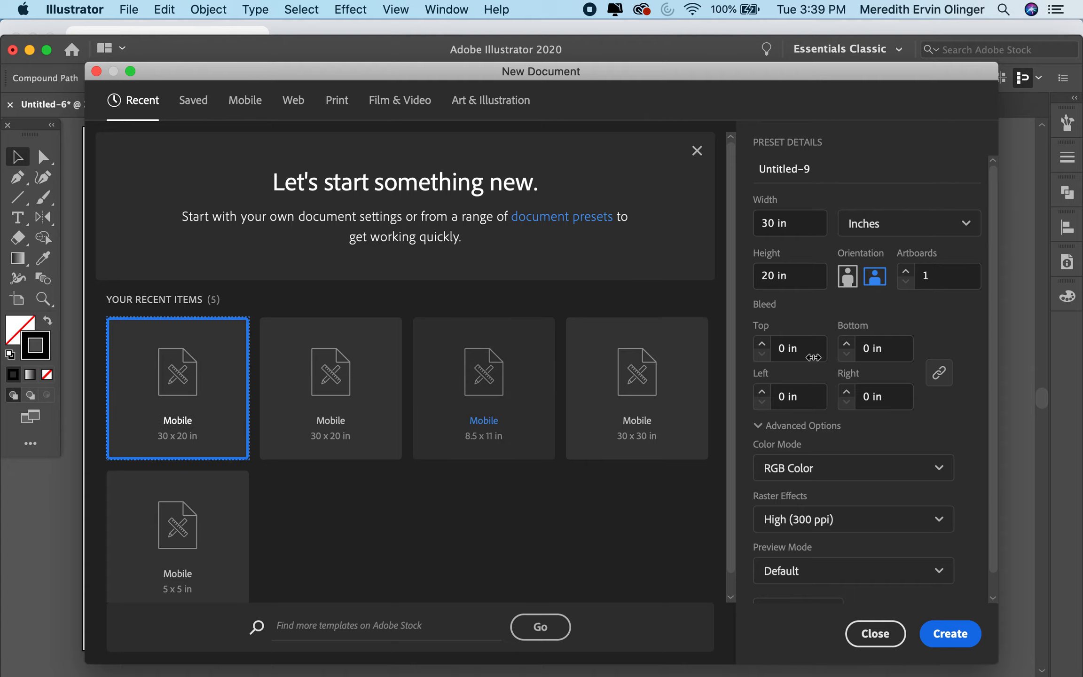
mouse_move(950, 633)
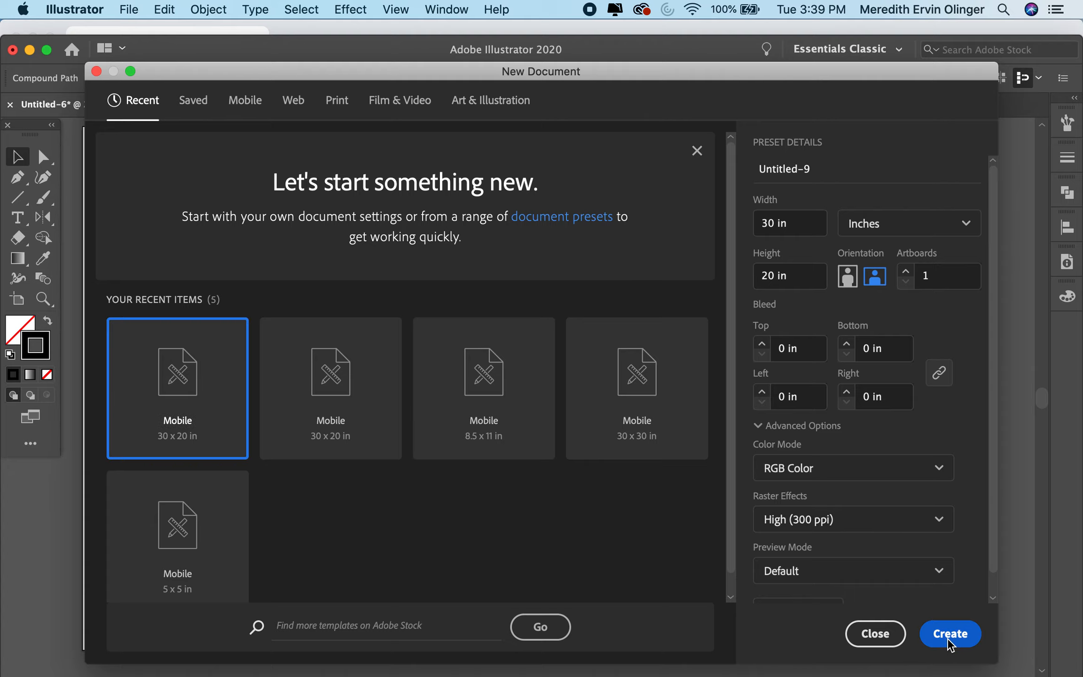
click(950, 634)
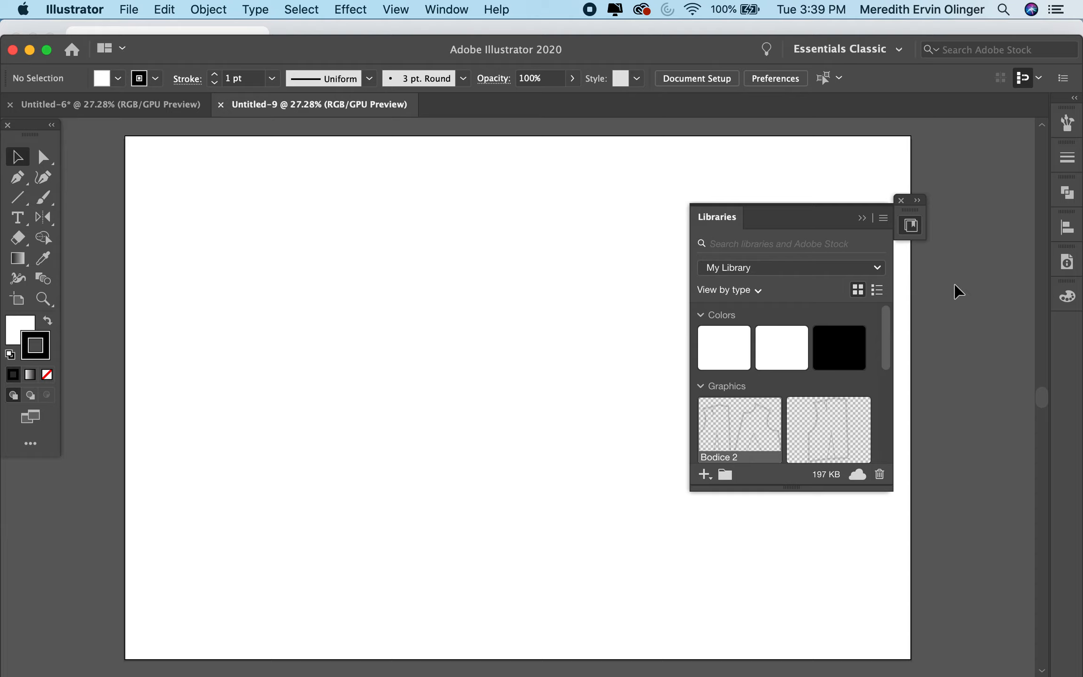
mouse_move(625, 397)
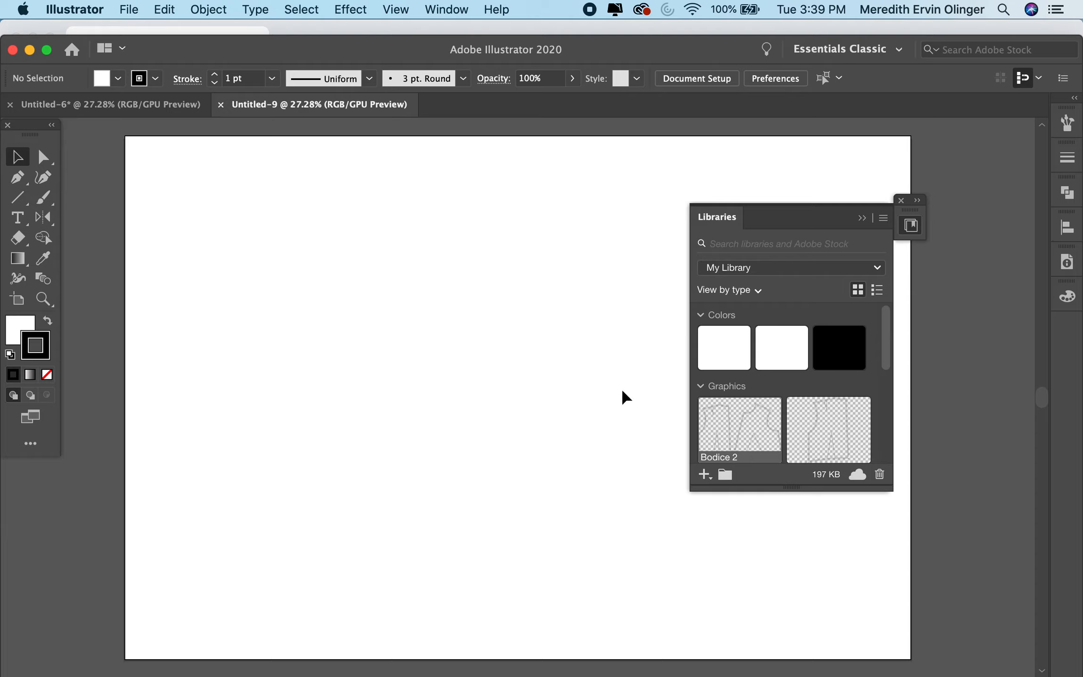
mouse_move(530, 326)
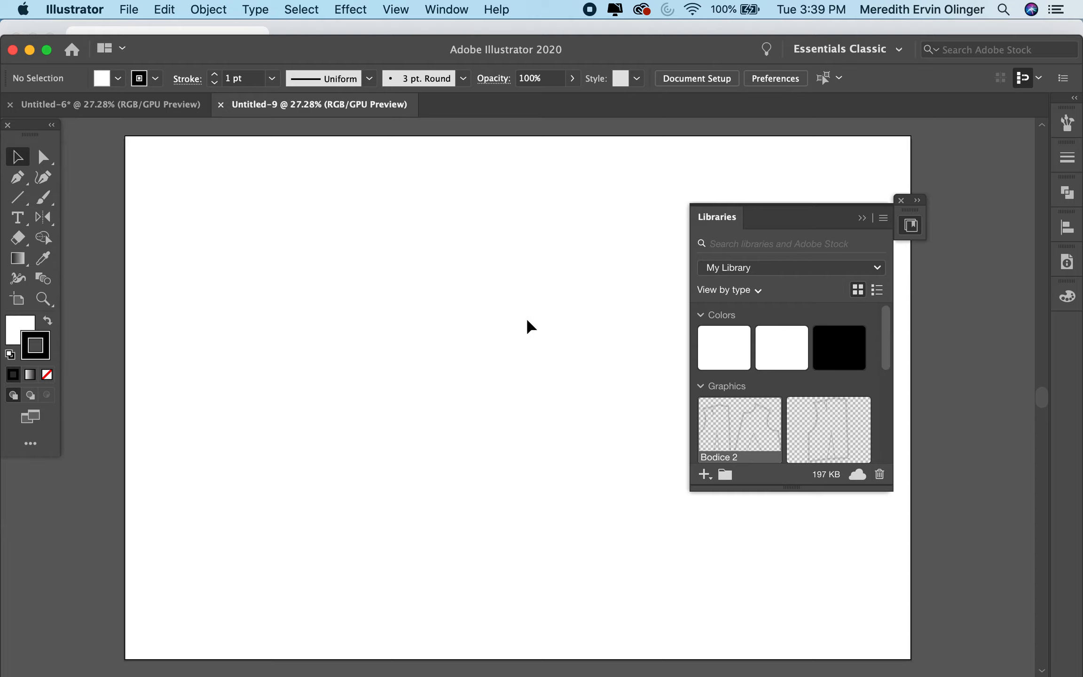
mouse_move(550, 482)
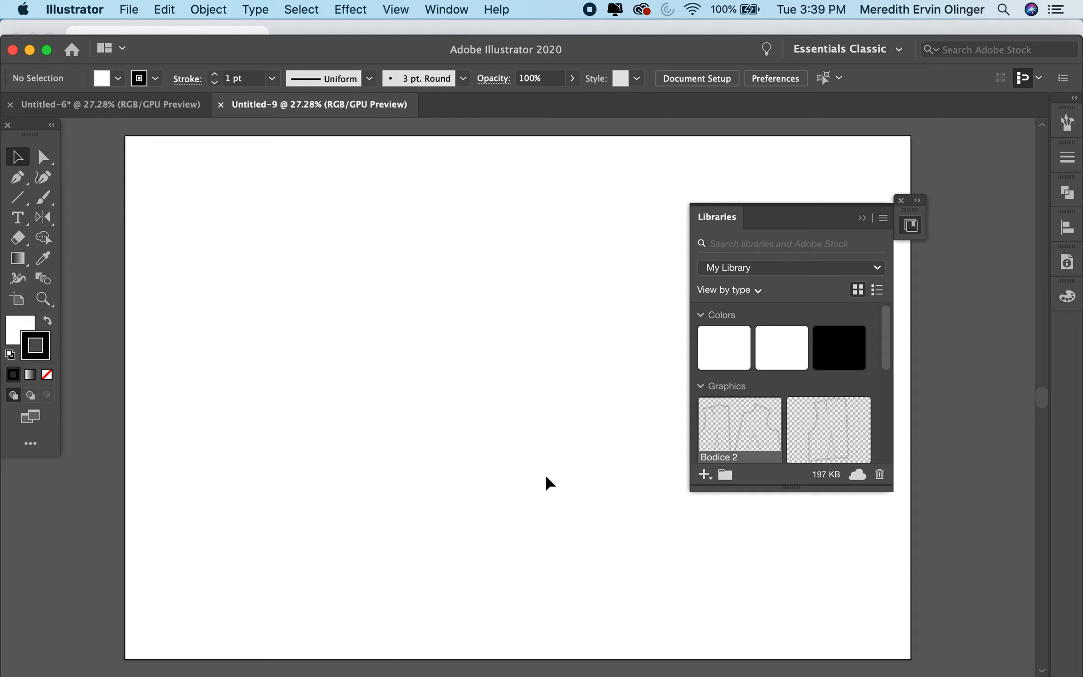
mouse_move(613, 502)
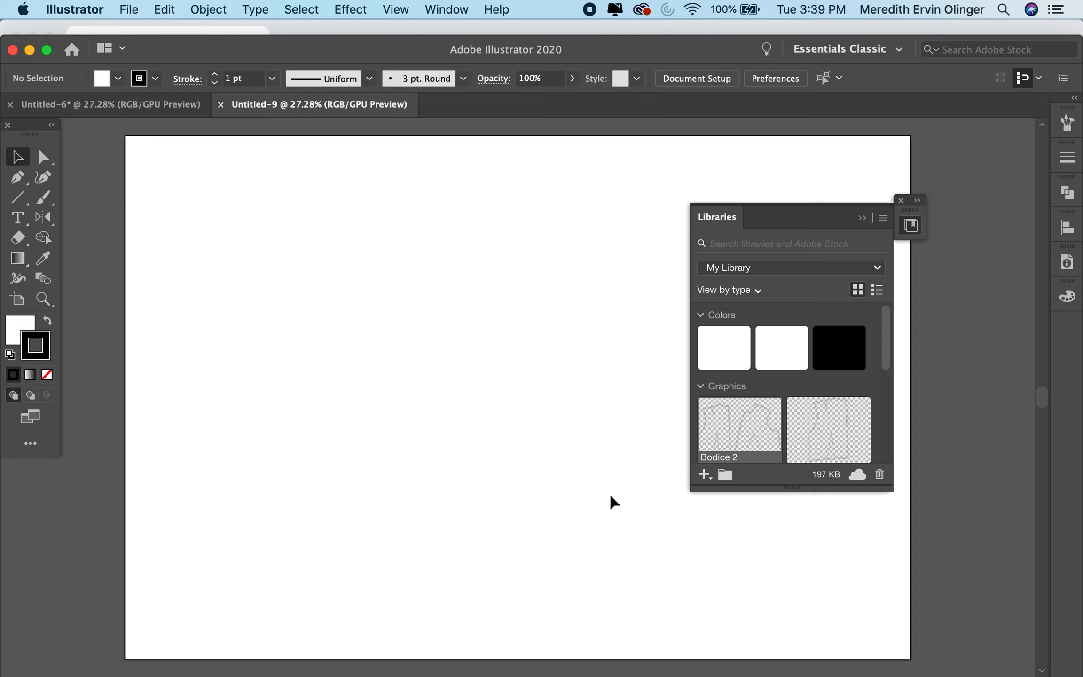
mouse_move(589, 527)
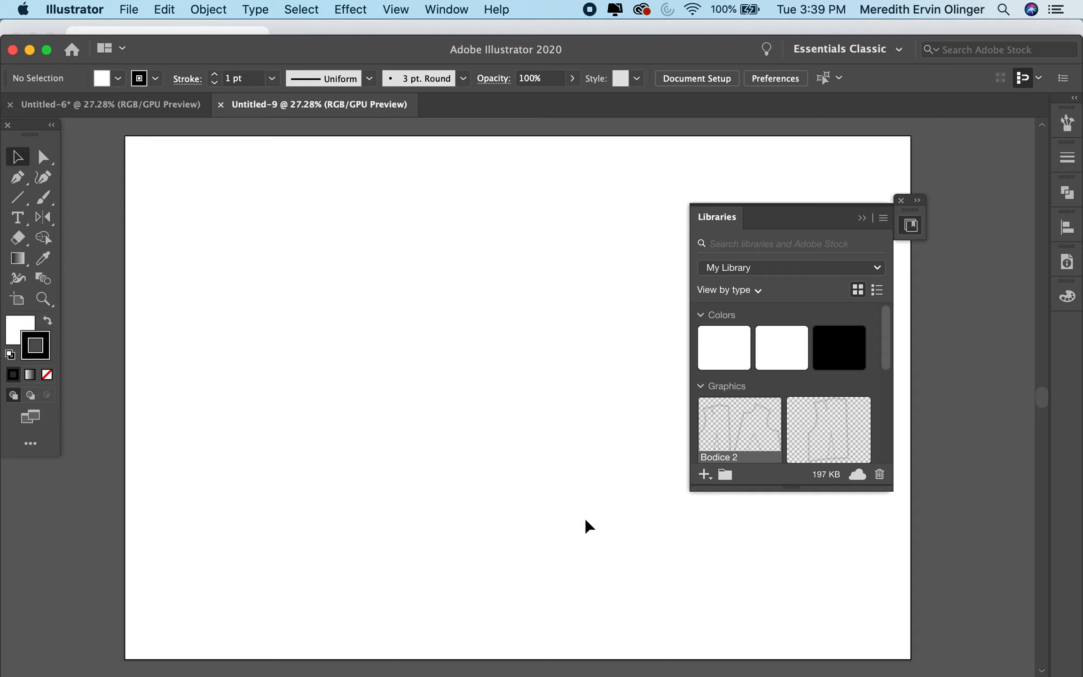
mouse_move(758, 457)
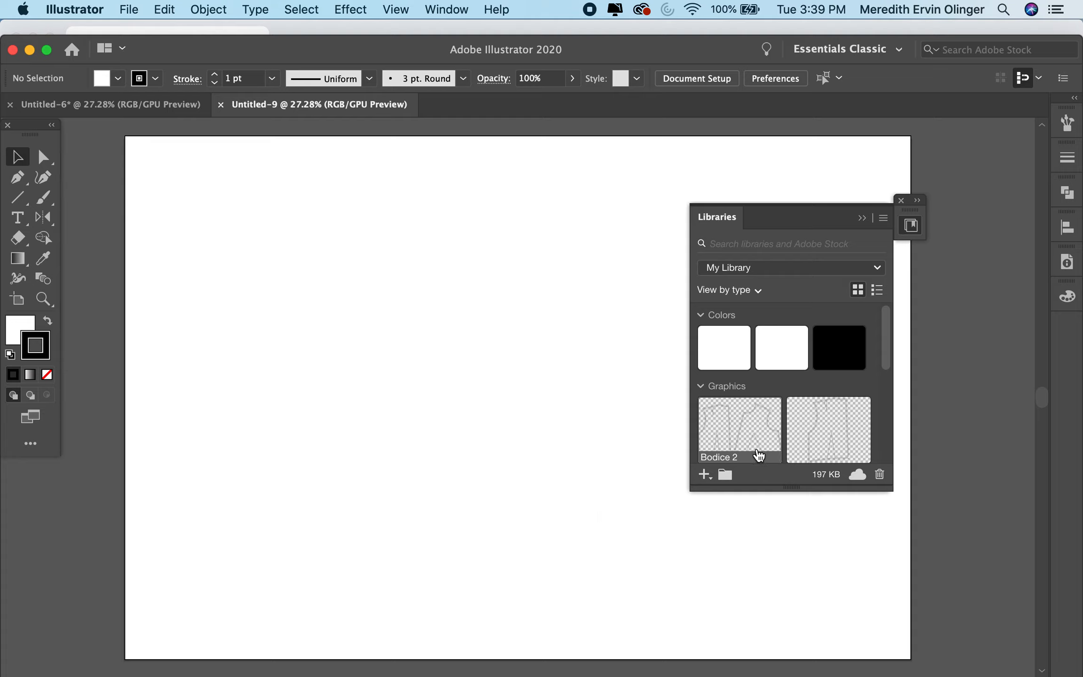
mouse_move(702, 224)
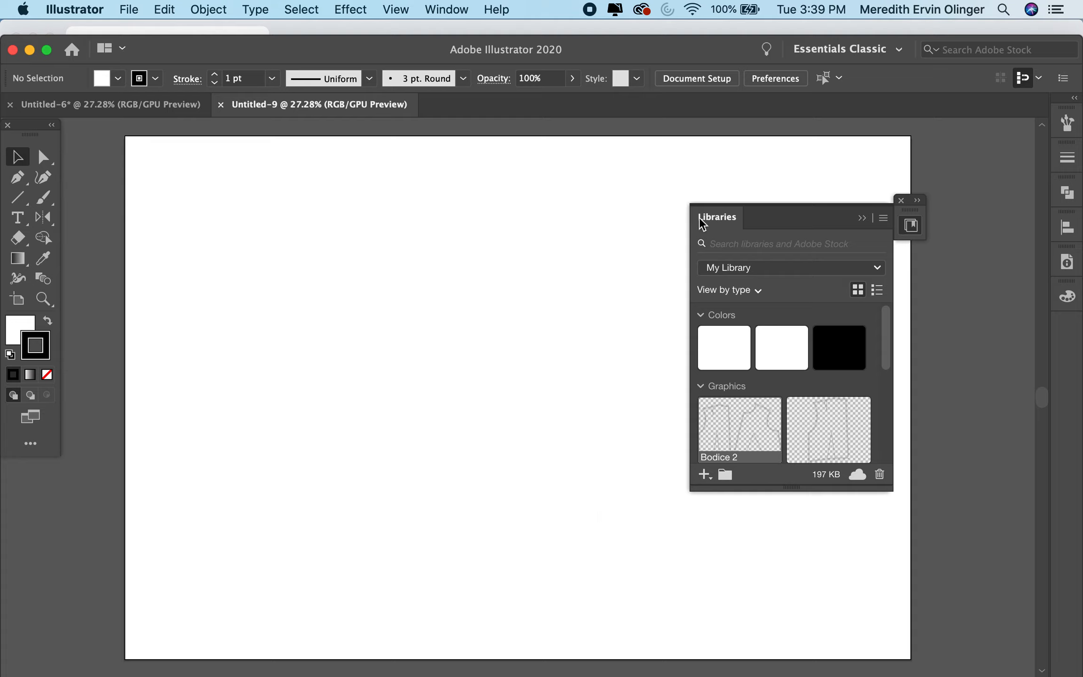
mouse_move(796, 432)
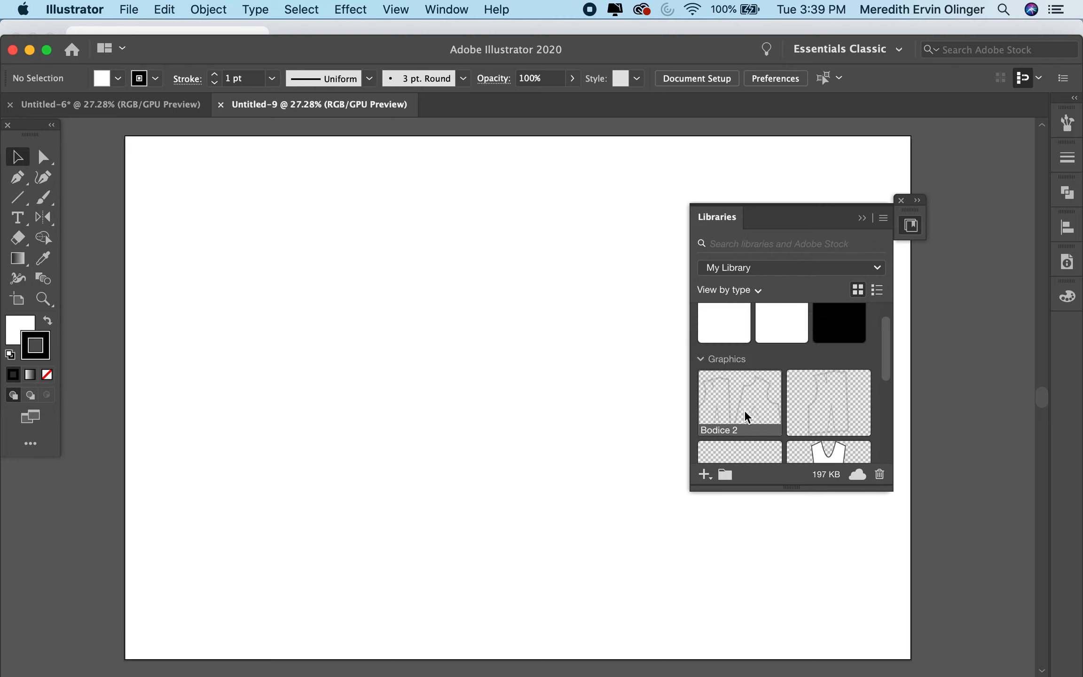
mouse_move(754, 401)
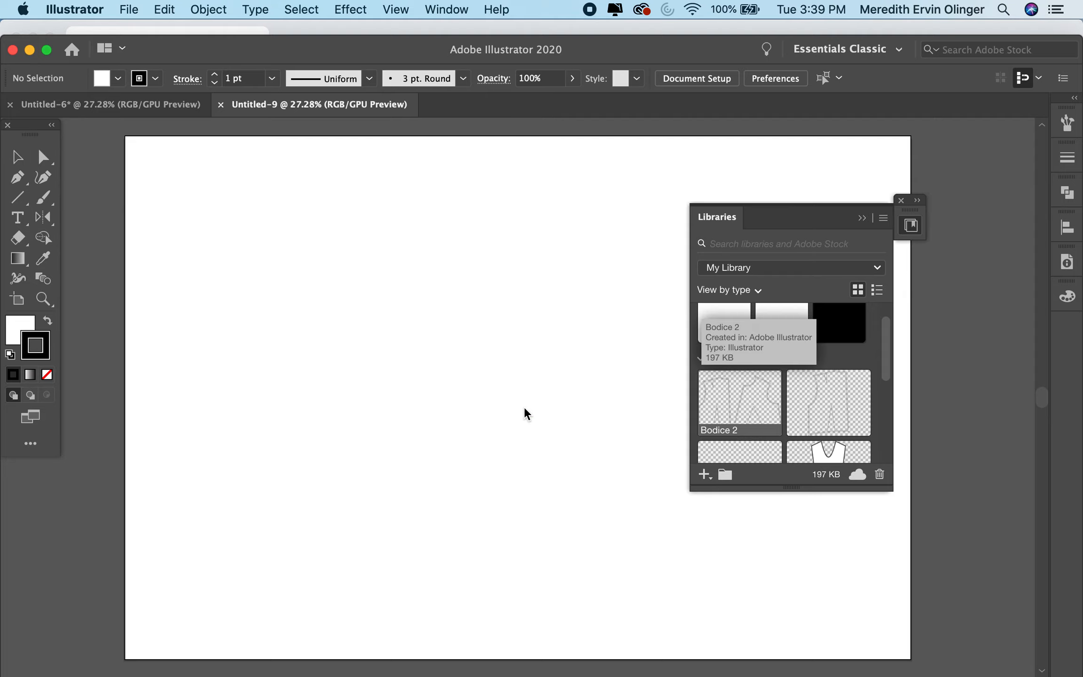
Step: Drag Bodice 2 from Libraries onto the artboard and position the linked graphic within the page
drag(739, 403, 390, 345)
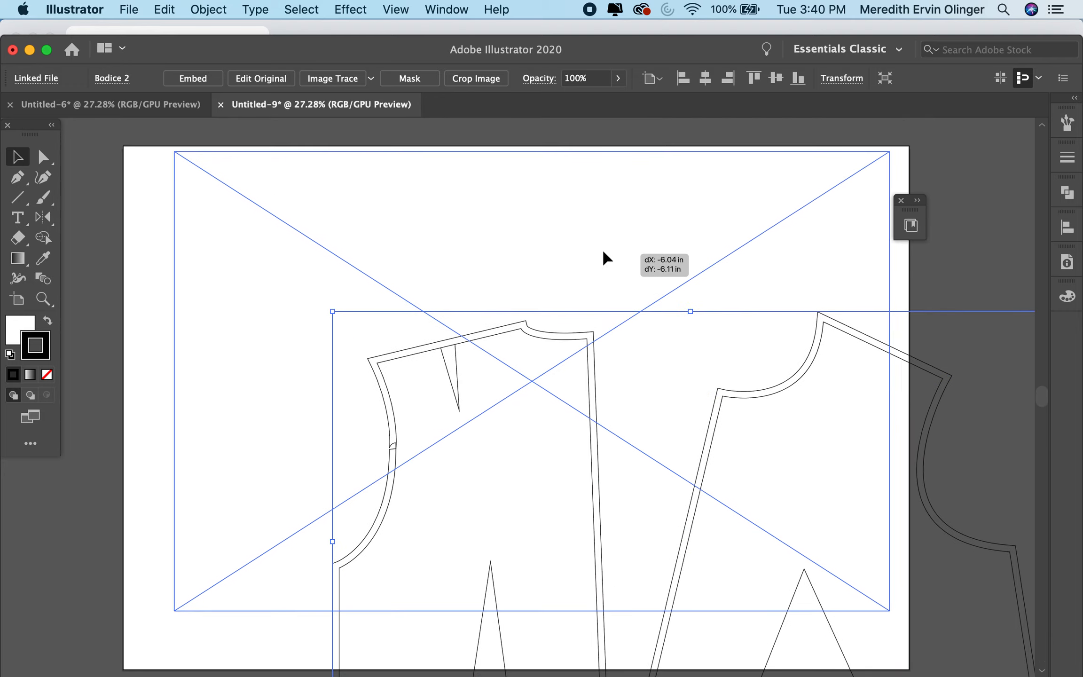
drag(607, 257, 613, 318)
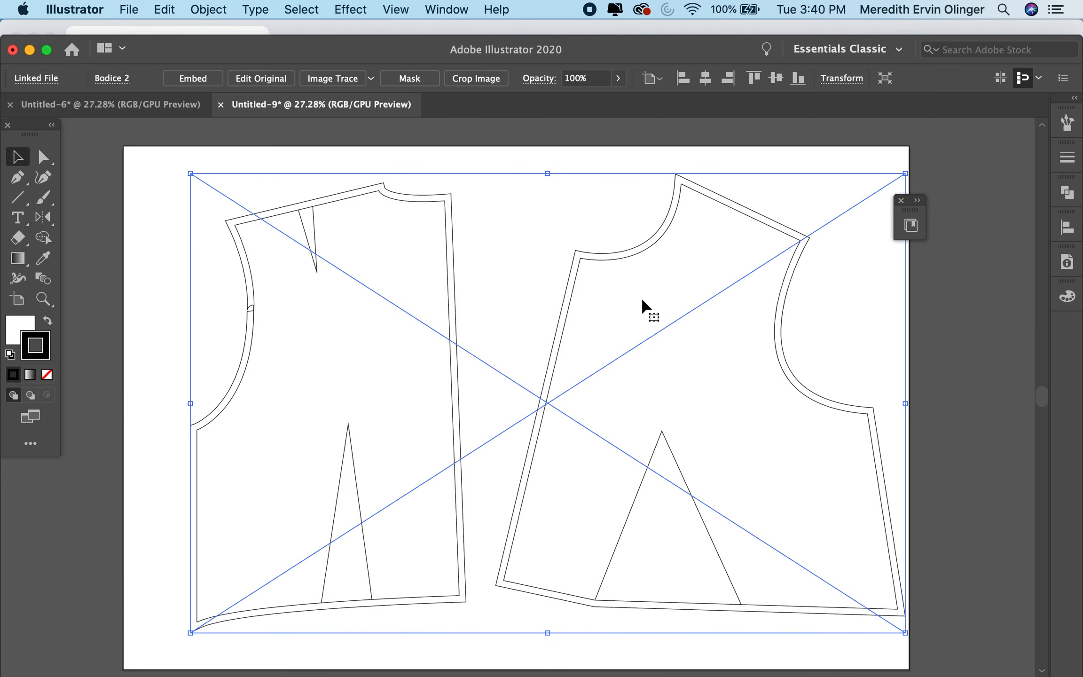
drag(653, 316, 608, 311)
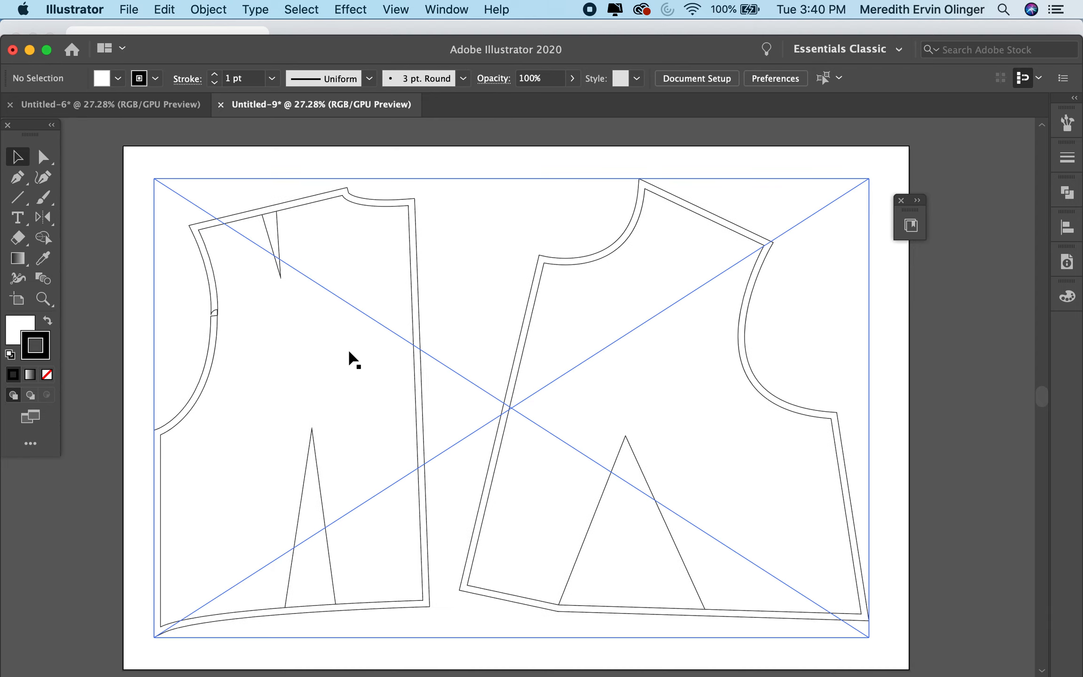
mouse_move(750, 490)
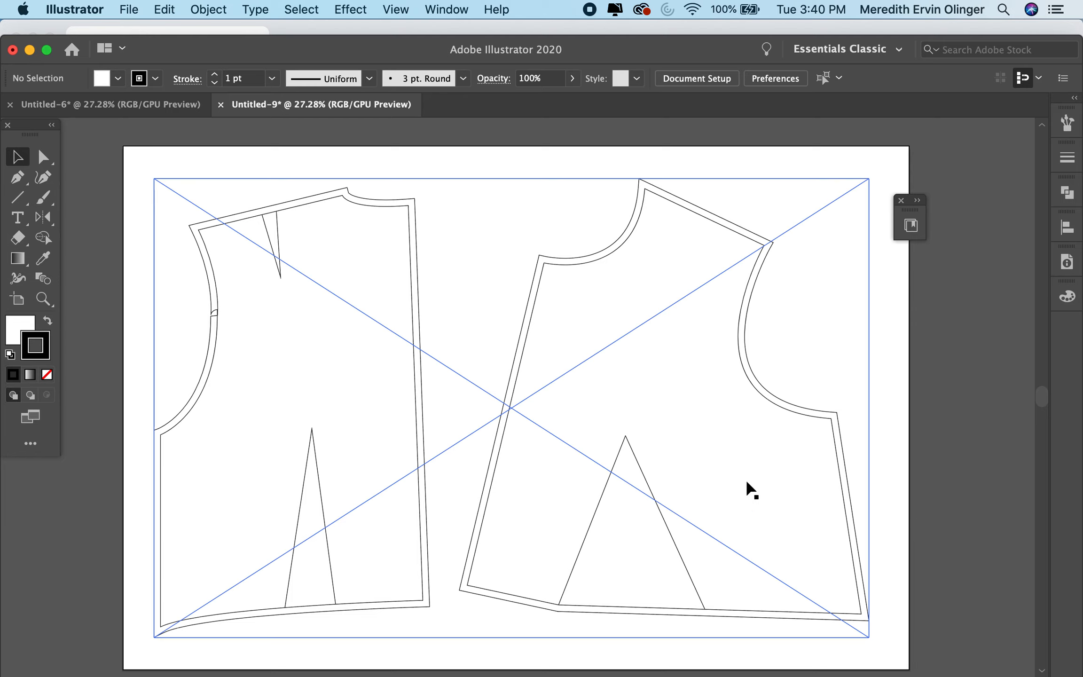
mouse_move(509, 458)
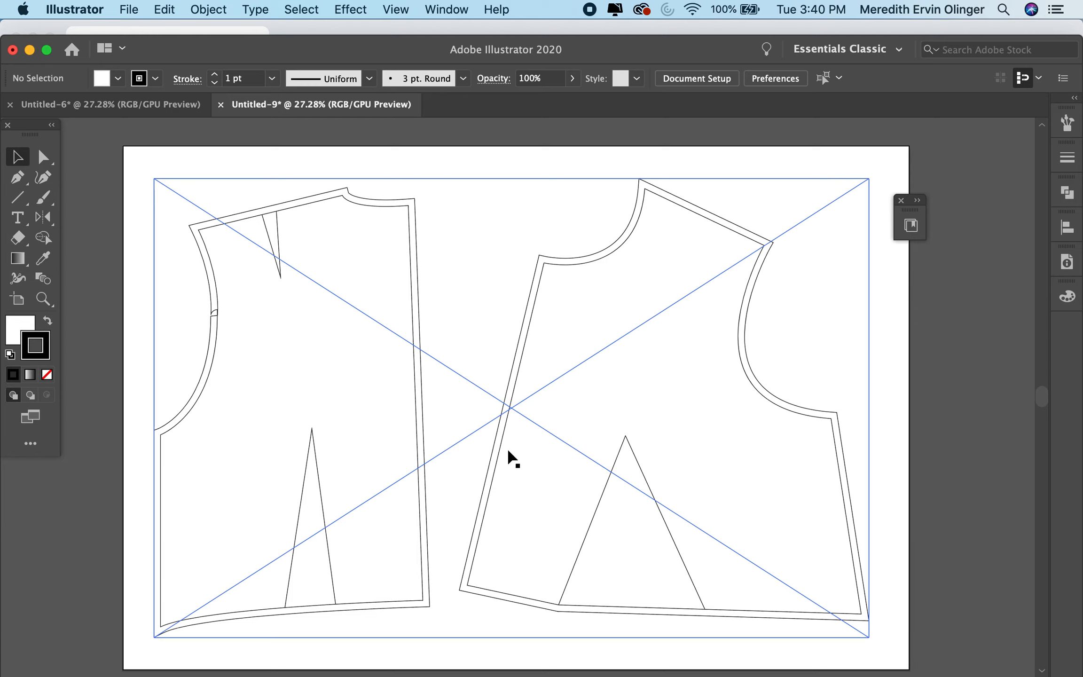
mouse_move(701, 473)
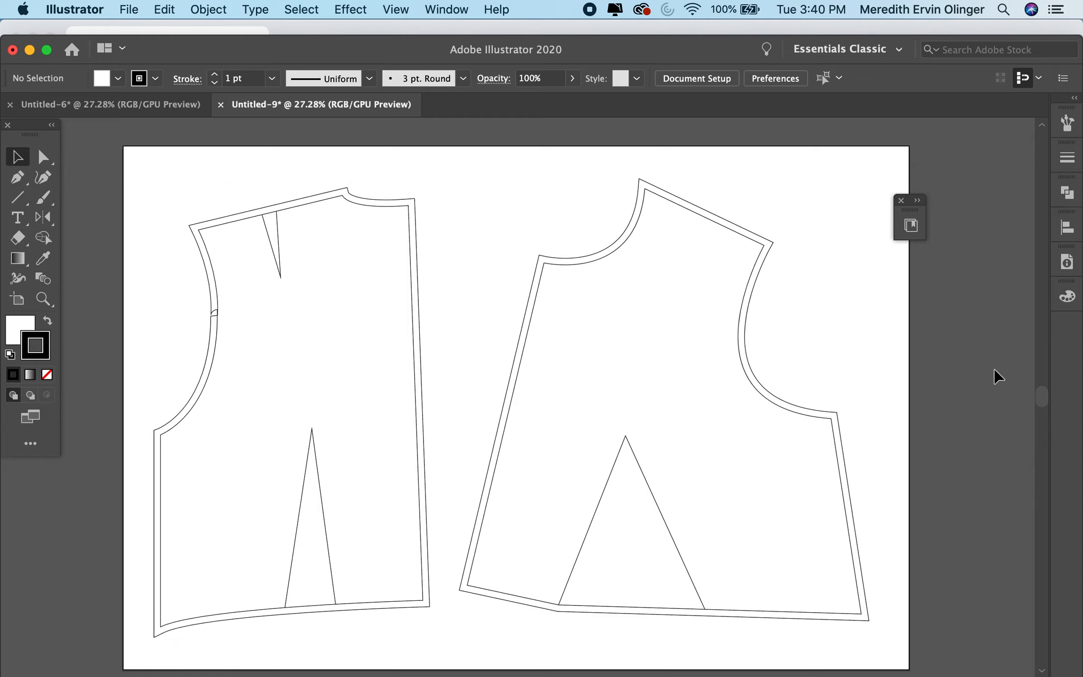
mouse_move(786, 442)
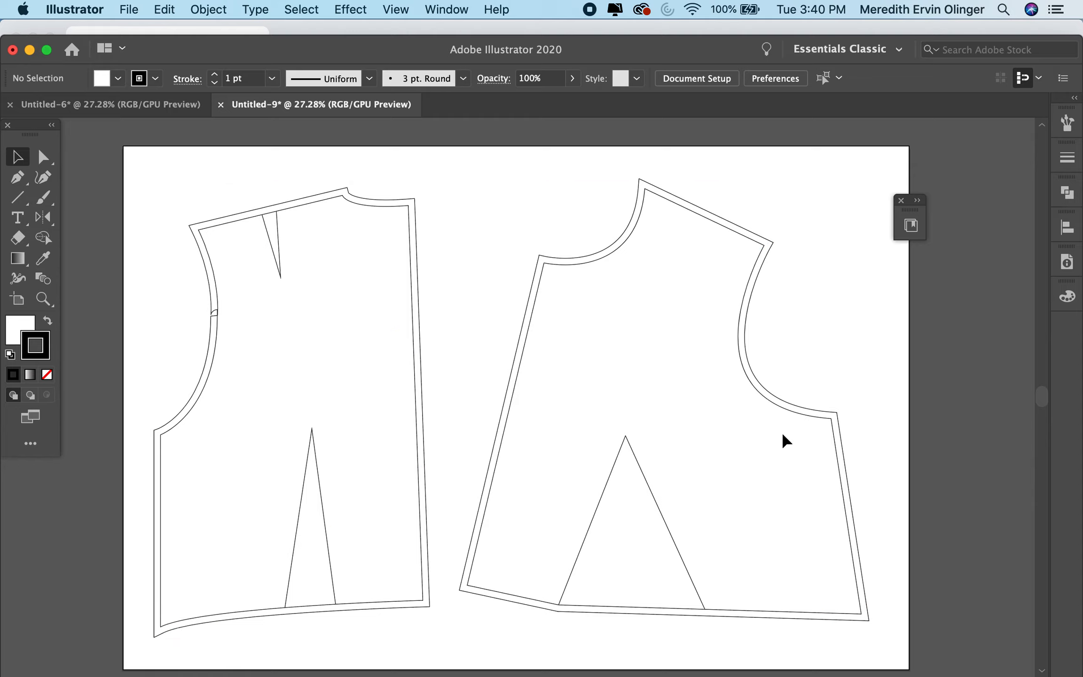
click(43, 157)
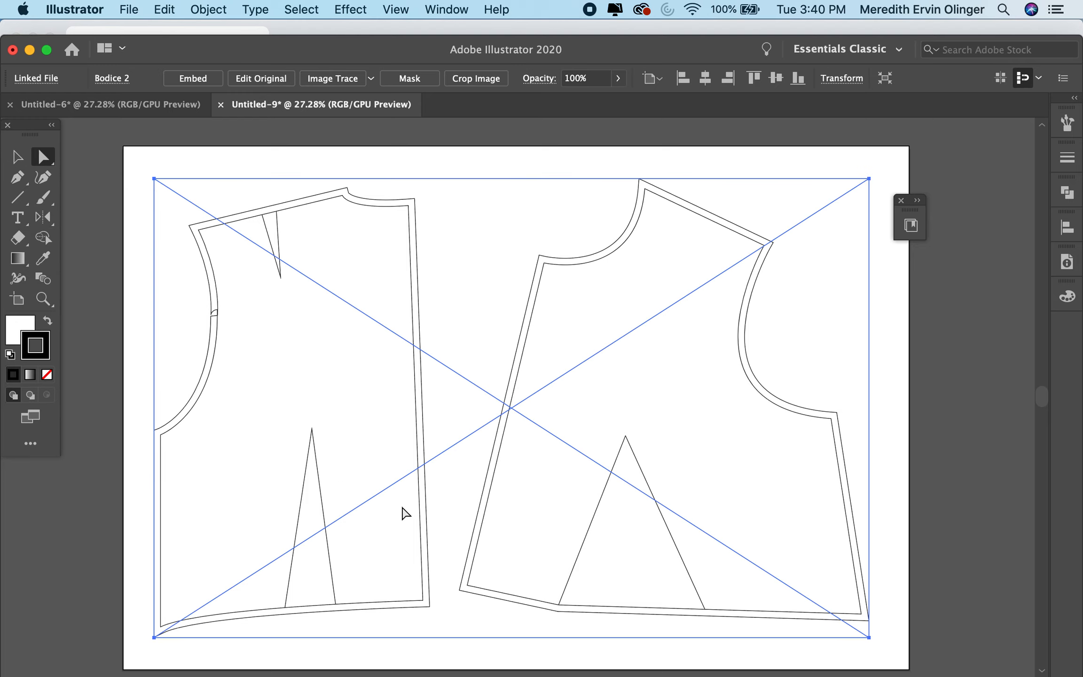
mouse_move(102, 519)
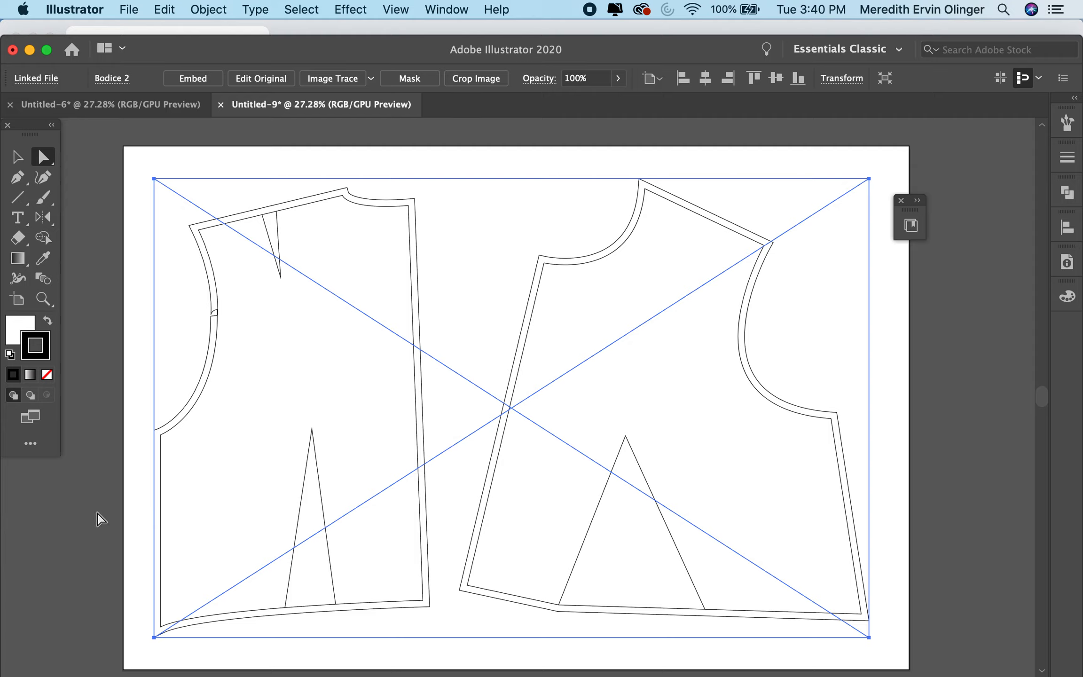
mouse_move(196, 240)
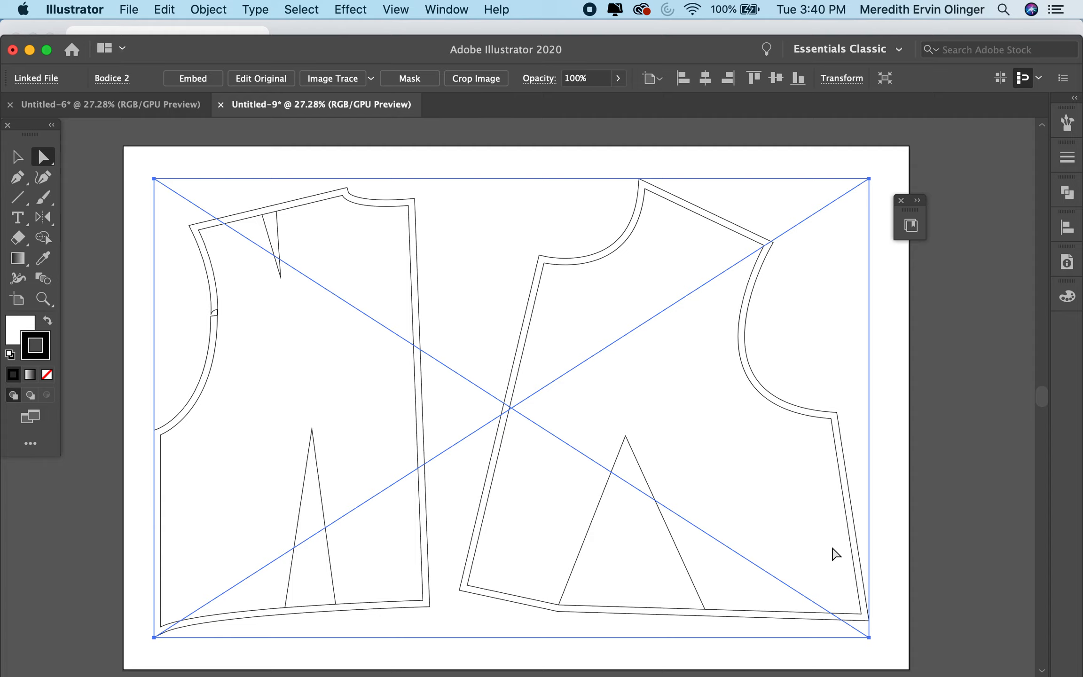
mouse_move(868, 565)
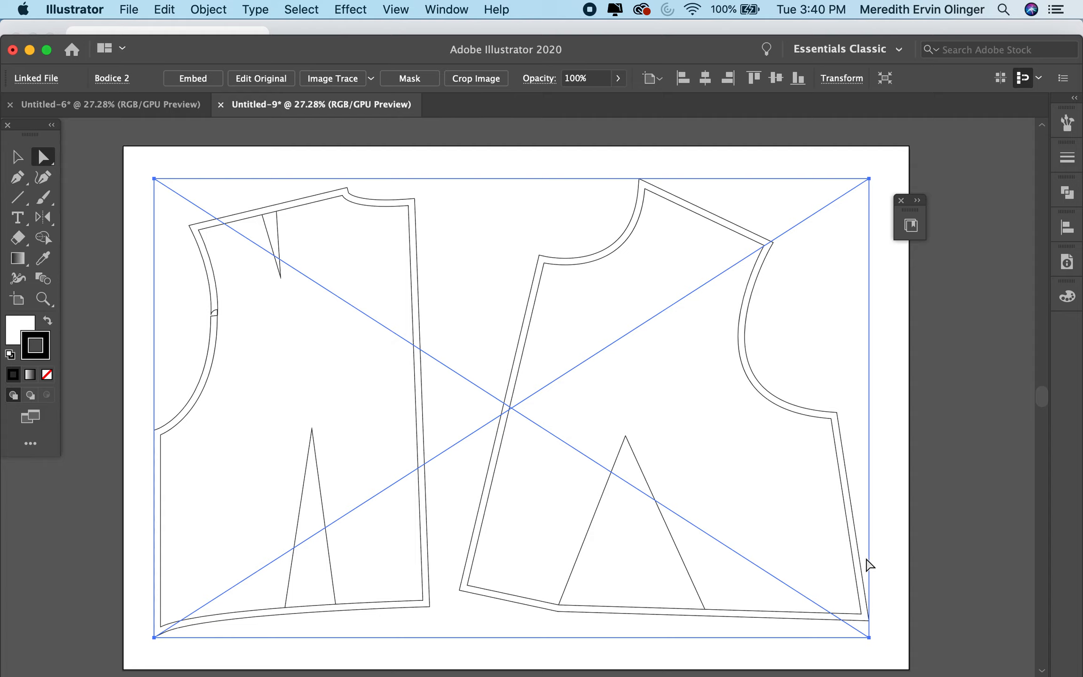
mouse_move(839, 509)
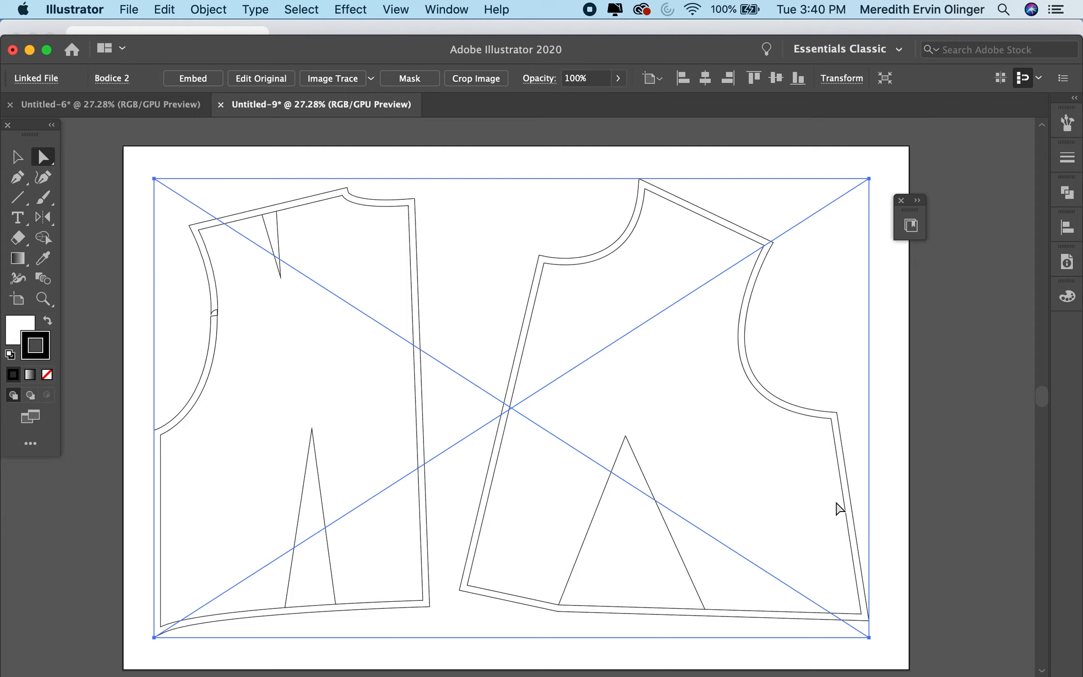